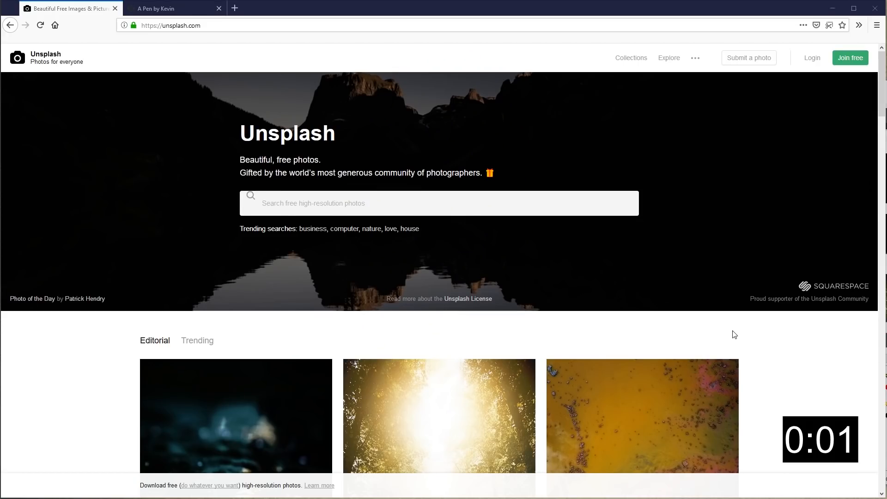
scroll("down", 3)
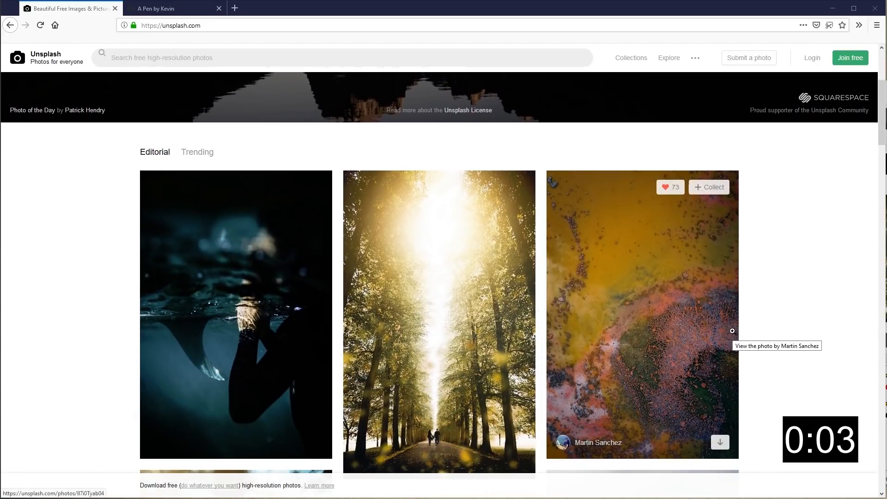
scroll("down", 3)
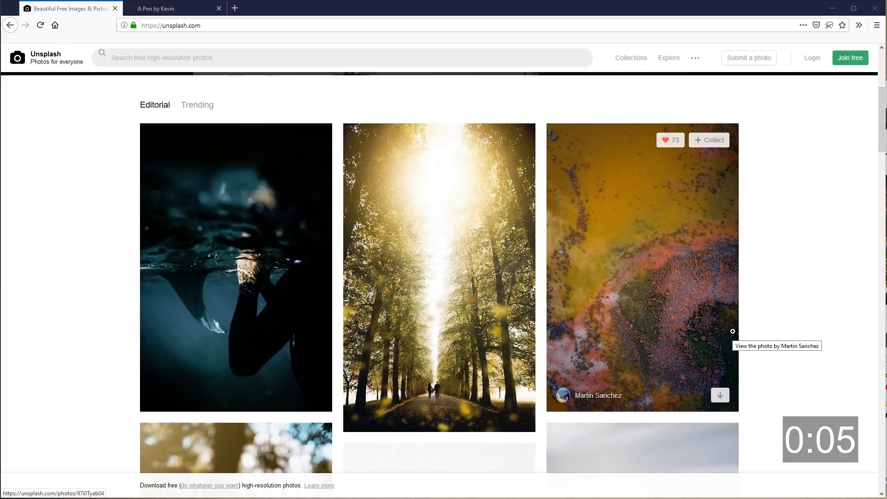
scroll("down", 3)
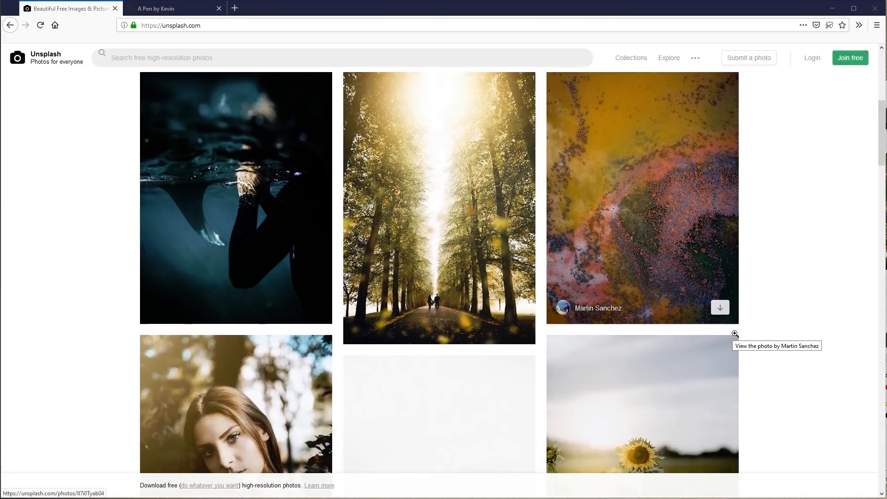
scroll("down", 3)
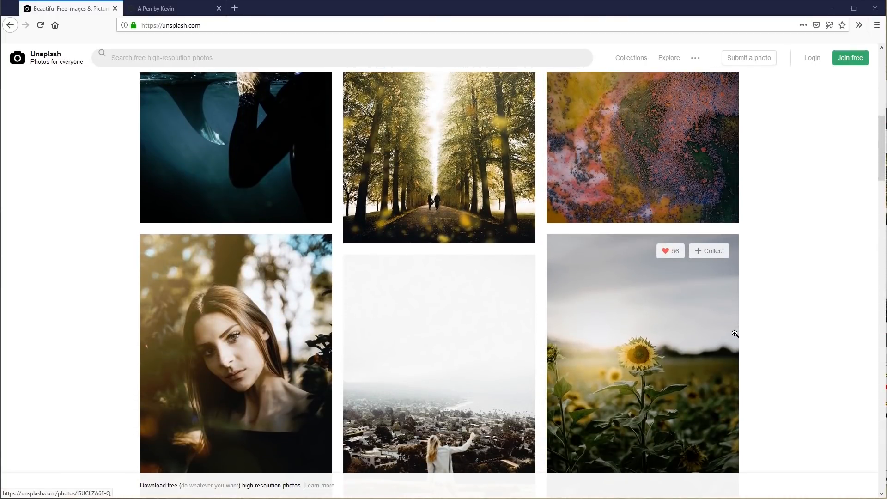
scroll("down", 3)
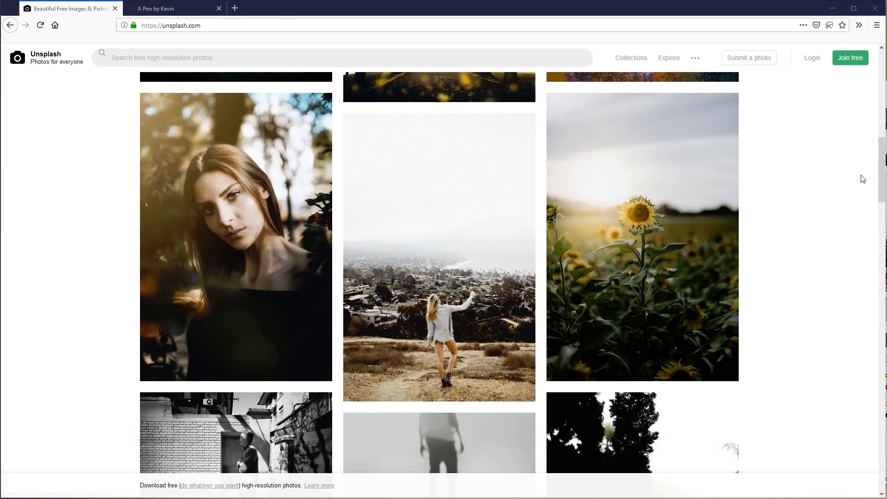
scroll("down", 3)
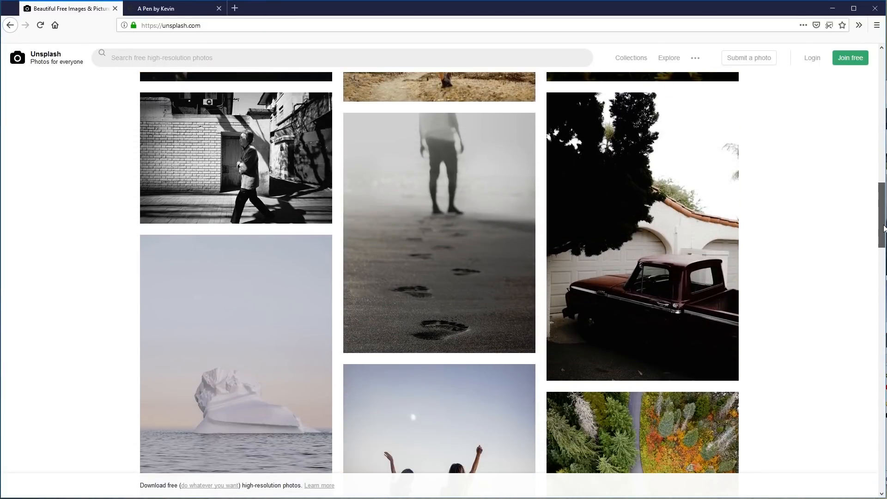
scroll("down", 3)
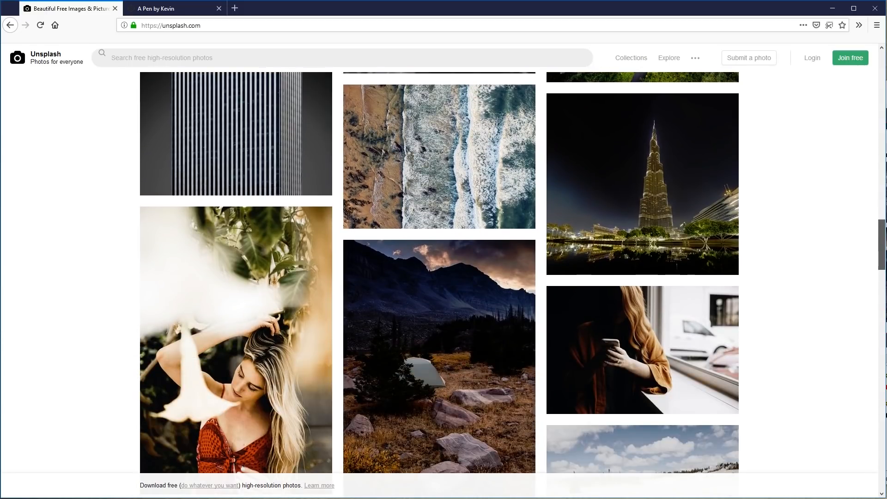
scroll("down", 3)
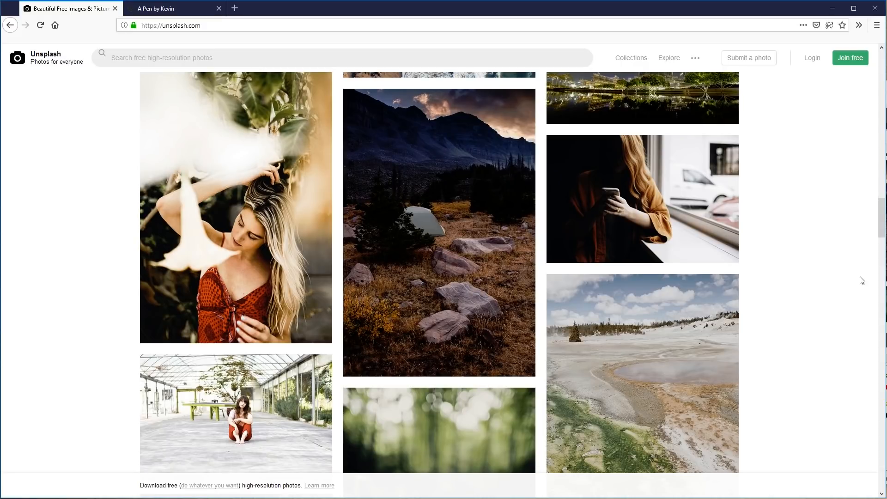
scroll("down", 3)
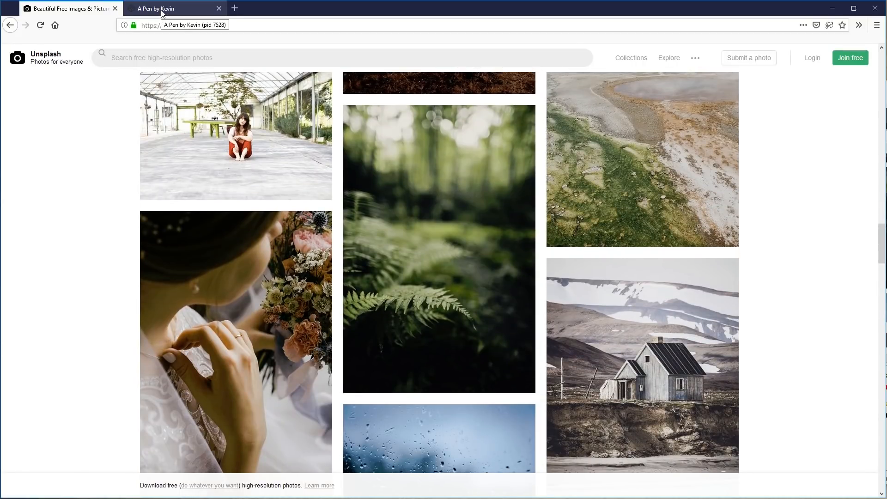
left_click(170, 8)
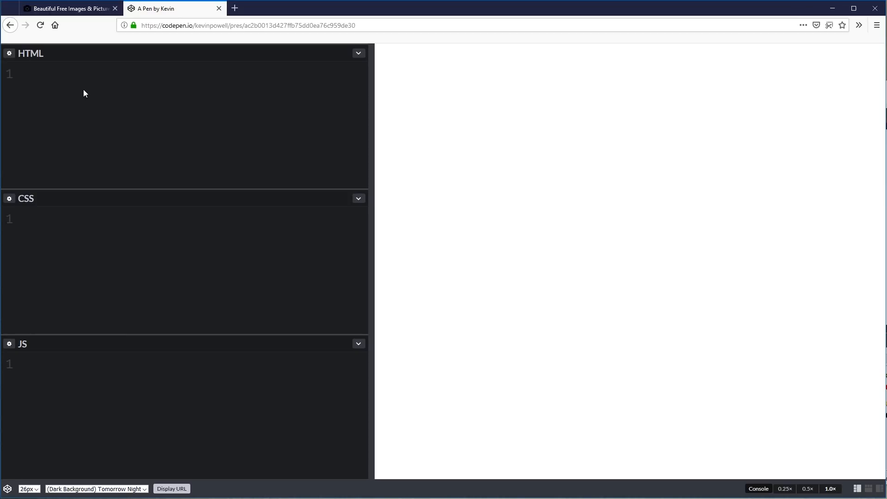
type("<img s")
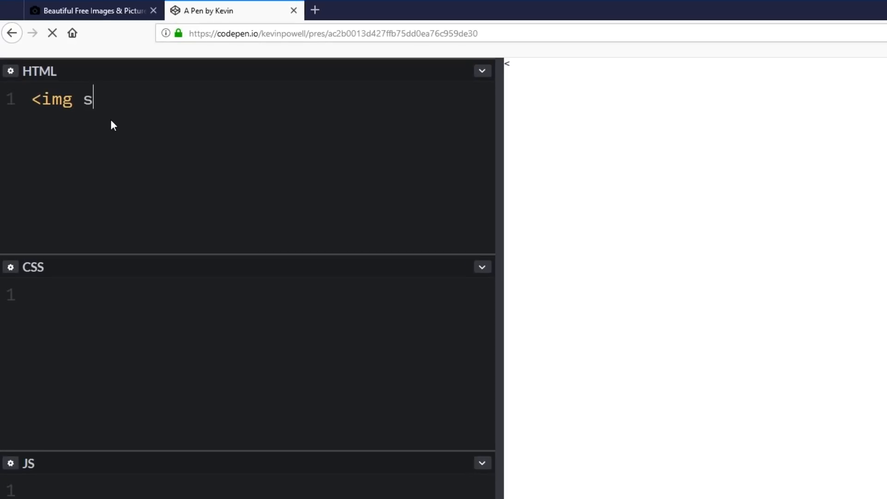
type("rc=\"\"")
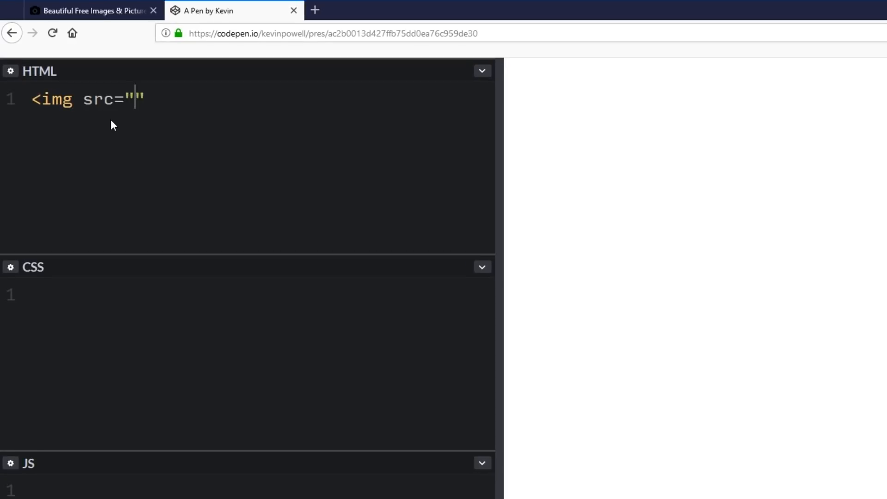
type("https:/")
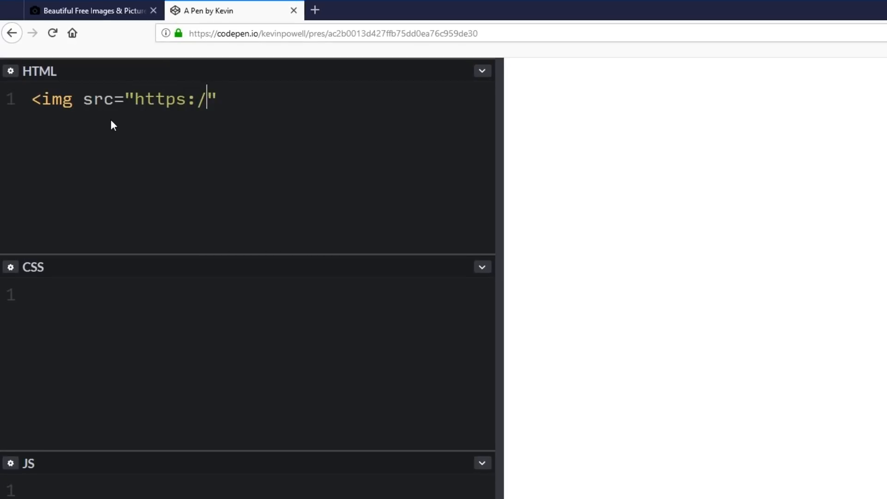
type("/unsplash.")
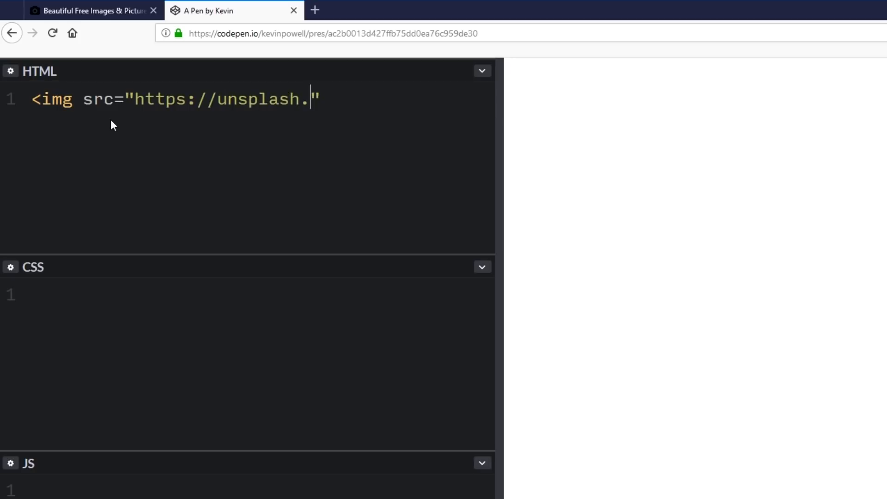
type("it/")
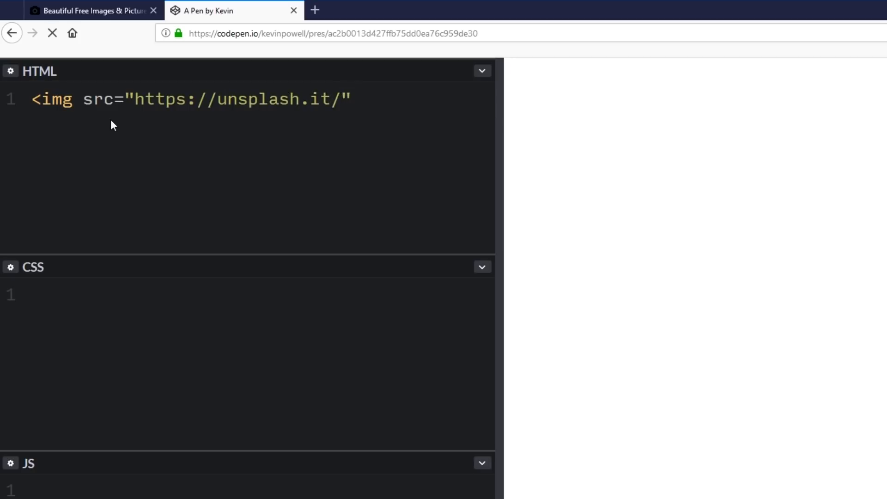
type("width/height")
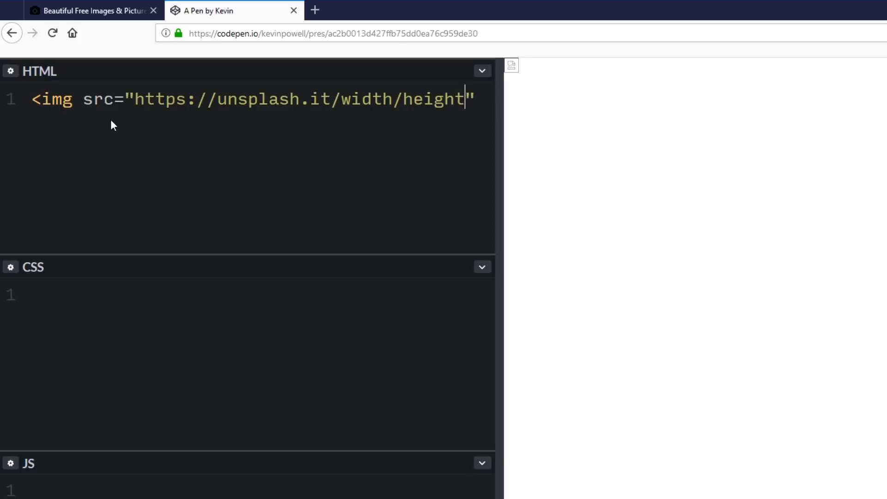
type(">")
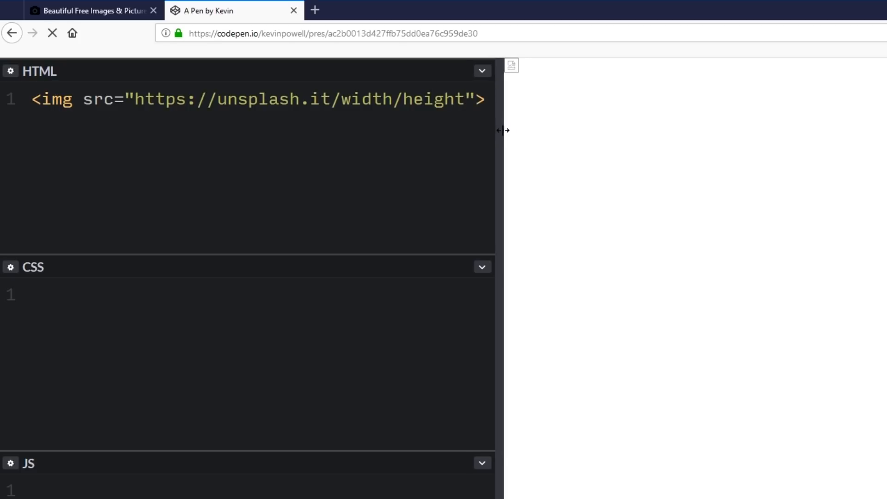
Replace the width placeholder in the image URL with 600
double_click(367, 99)
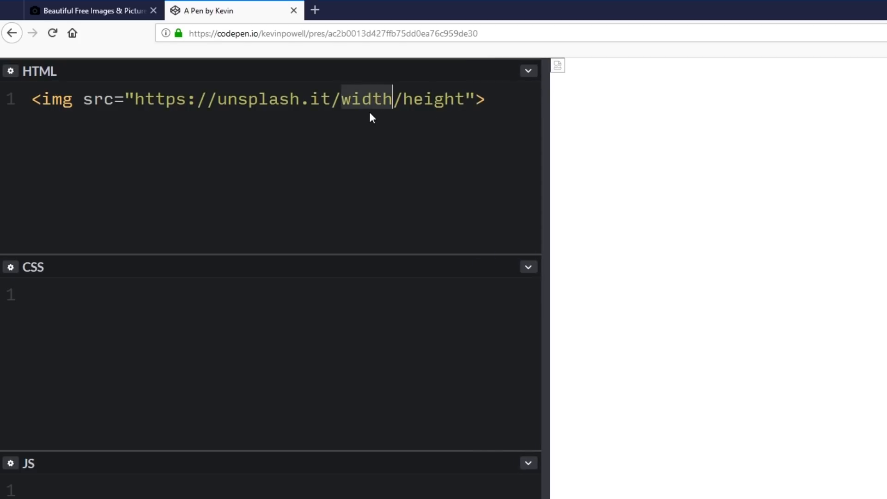
type("600")
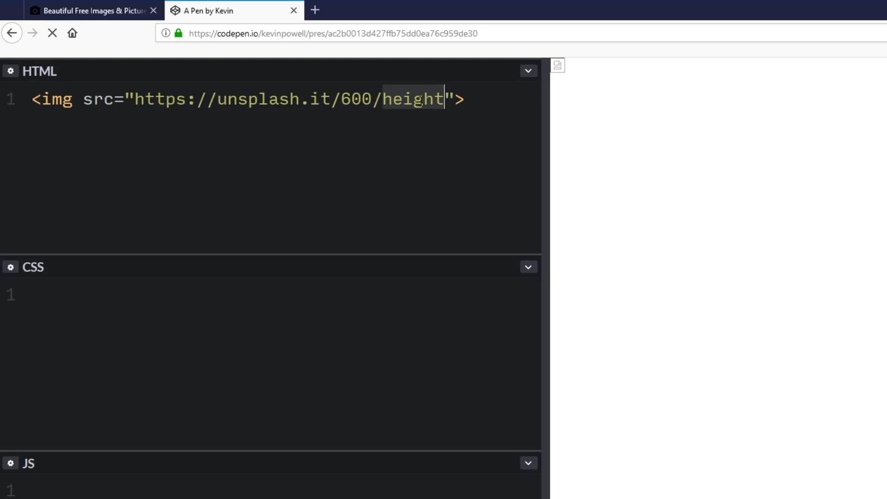
type("400")
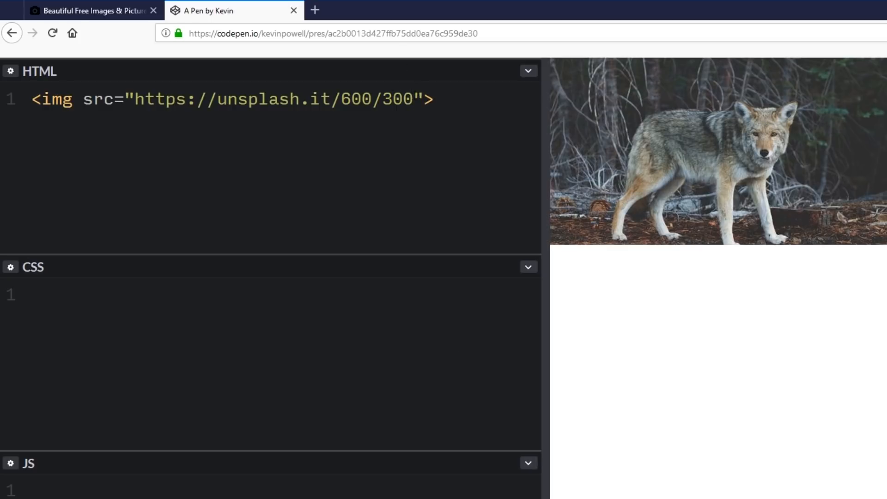
Delete the height from the image URL so it reads unsplash.it/600
key("Backspace")
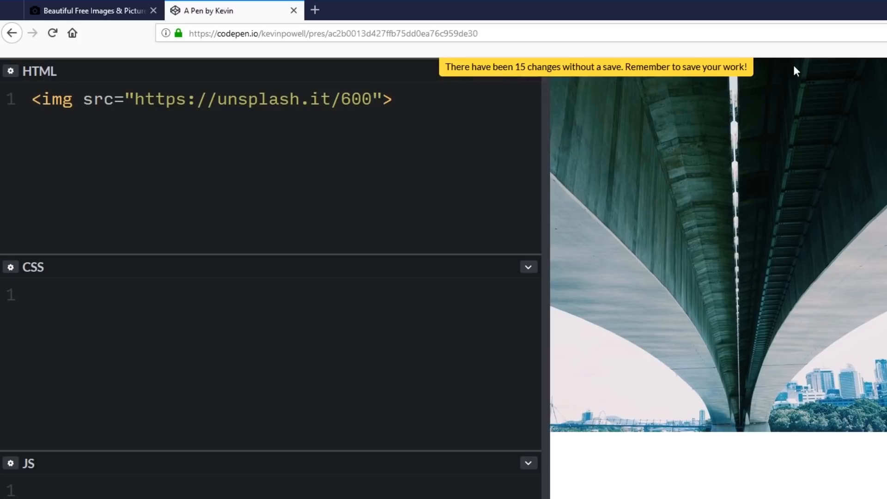
mouse_move(348, 122)
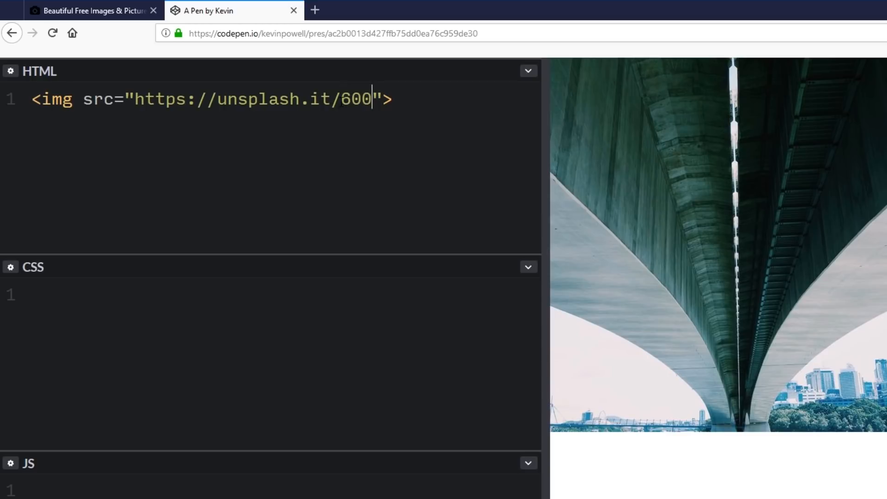
Append /400 and add the g/ grayscale prefix, making the URL unsplash.it/g/600/400
type("/400")
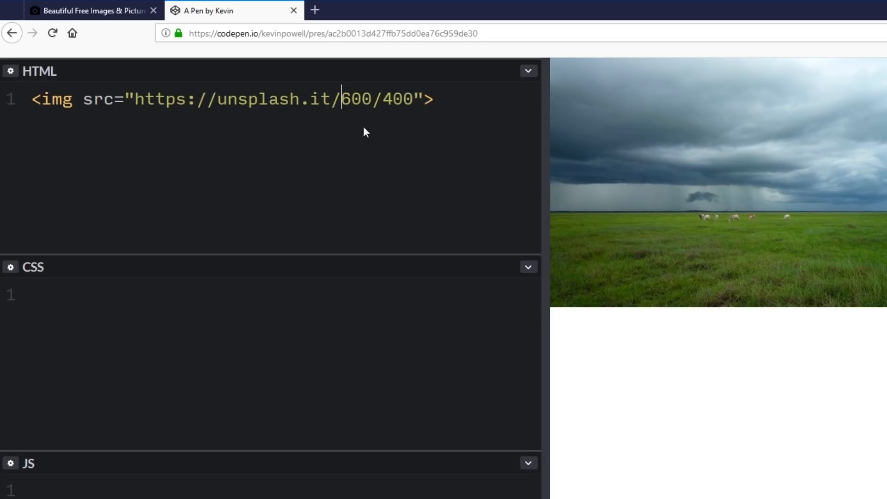
type("/")
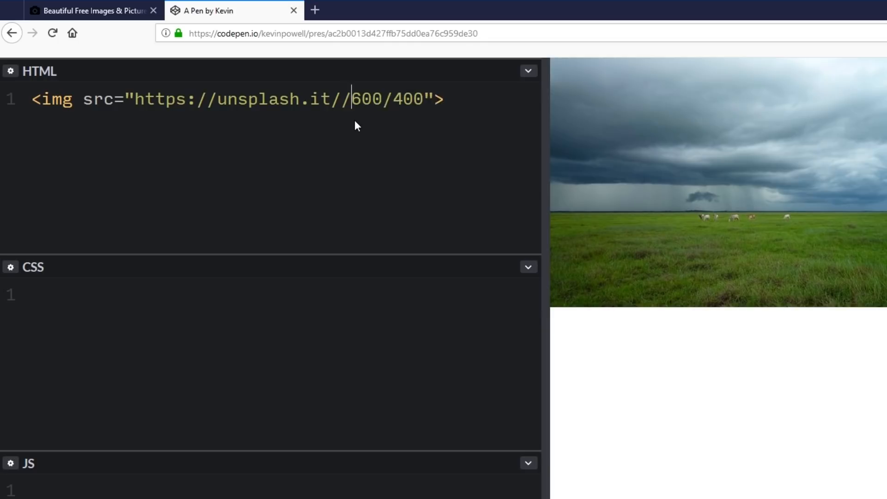
type("g.")
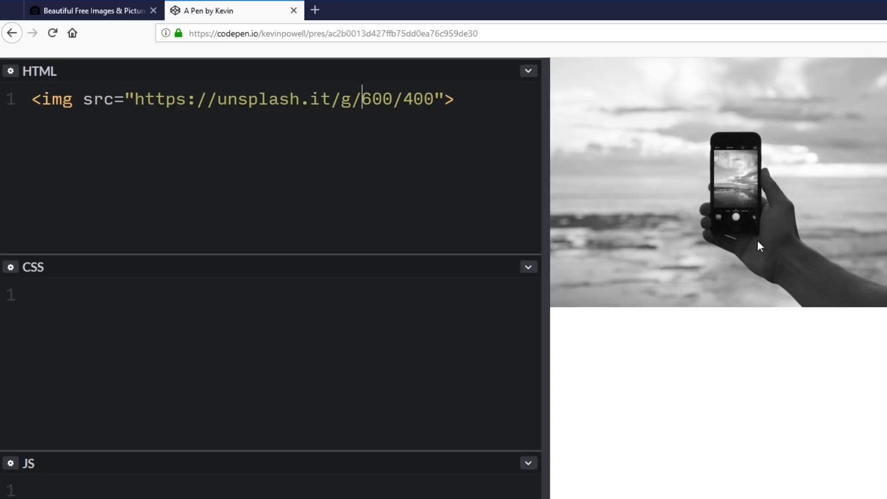
mouse_move(743, 196)
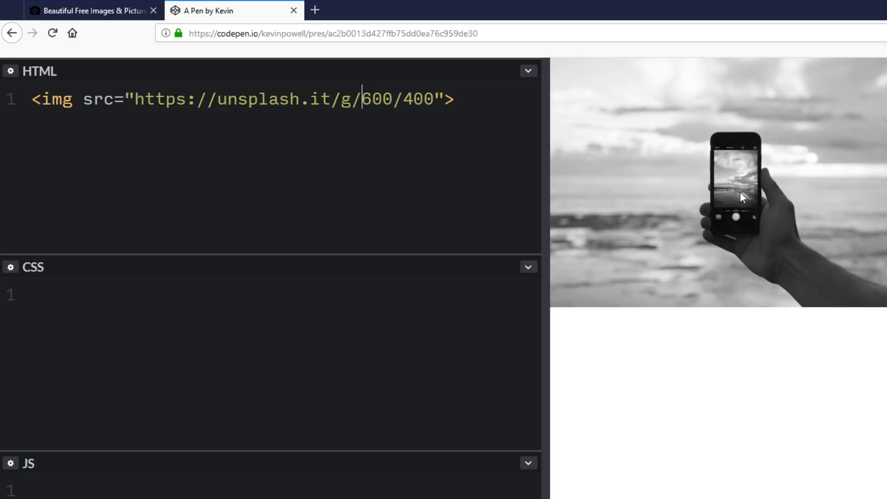
mouse_move(426, 129)
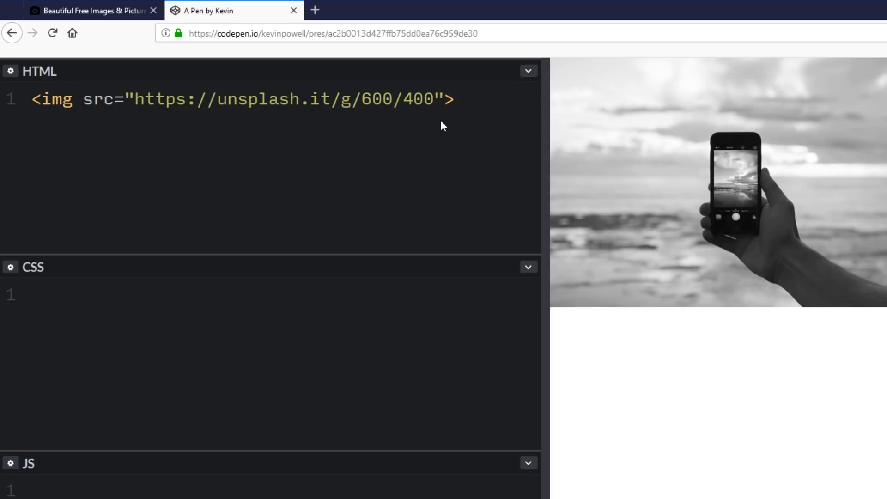
Remove the g/ prefix so the image URL reads unsplash.it/600/400
left_click(351, 99)
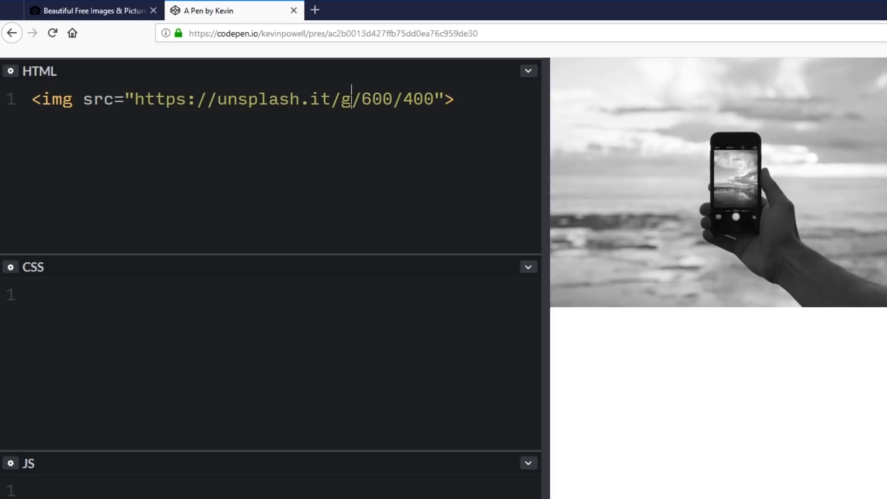
key("Backspace")
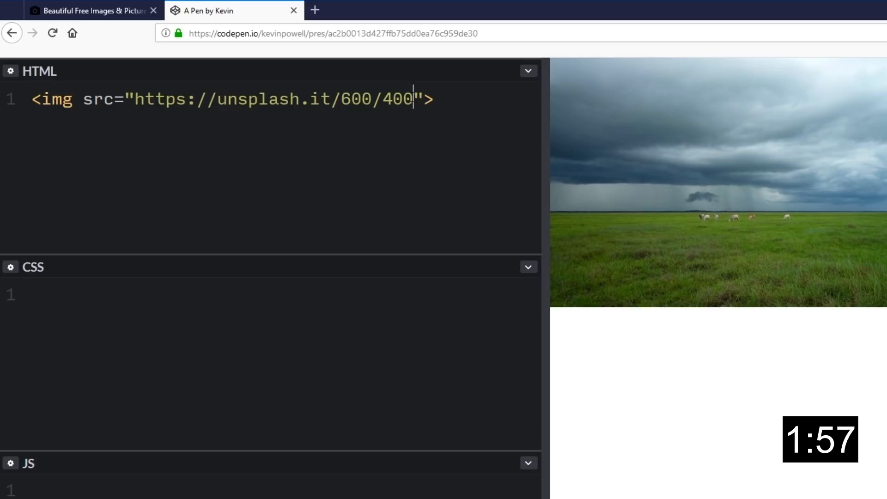
Append /?blur to the image URL and select the 400 height value
type("/?")
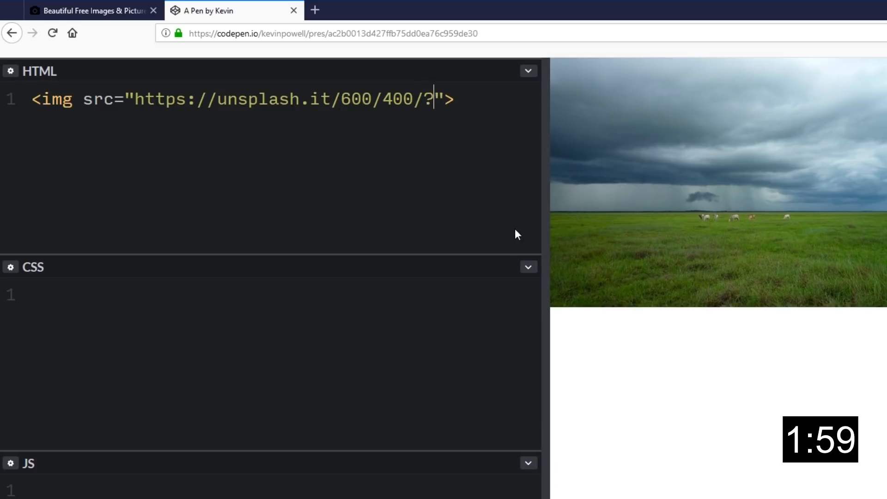
type("blur")
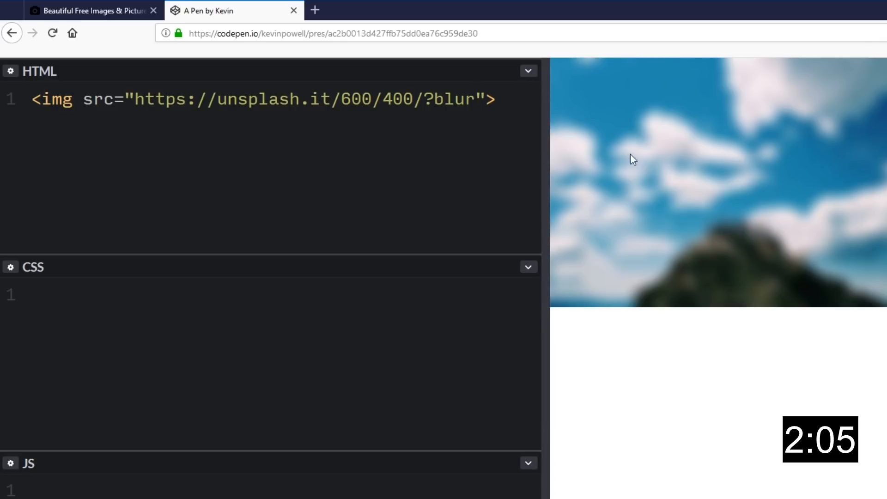
double_click(450, 99)
type("5")
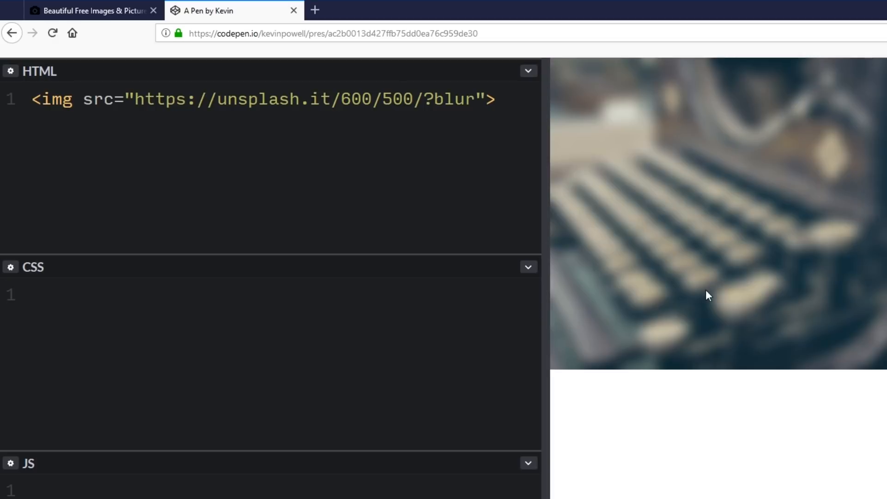
mouse_move(762, 215)
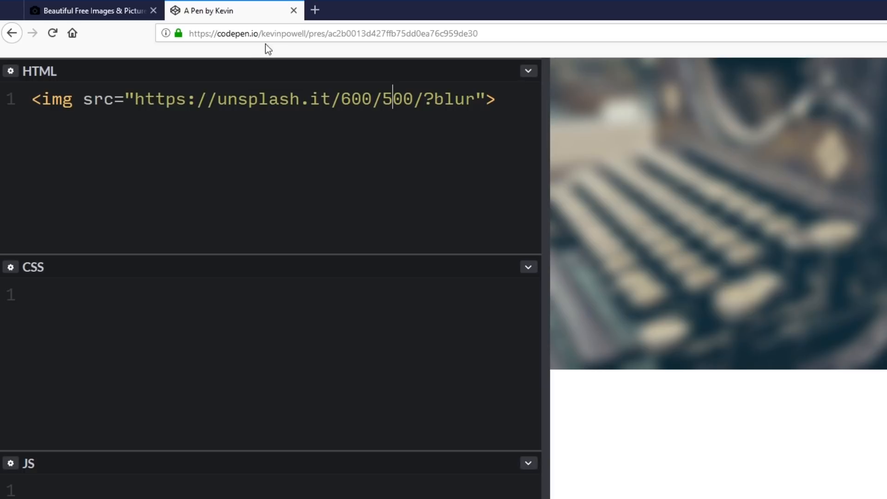
Load picsum.photos in the first tab and highlight the width in its basic example
left_click(68, 8)
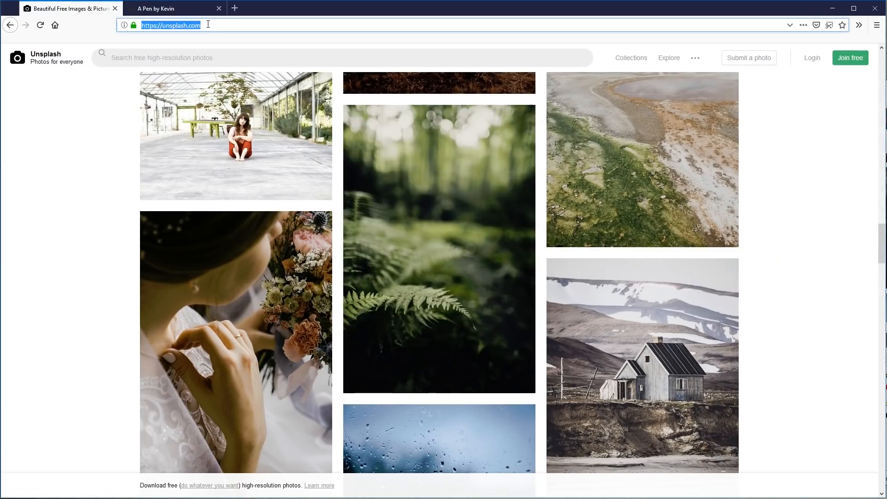
type("unspl")
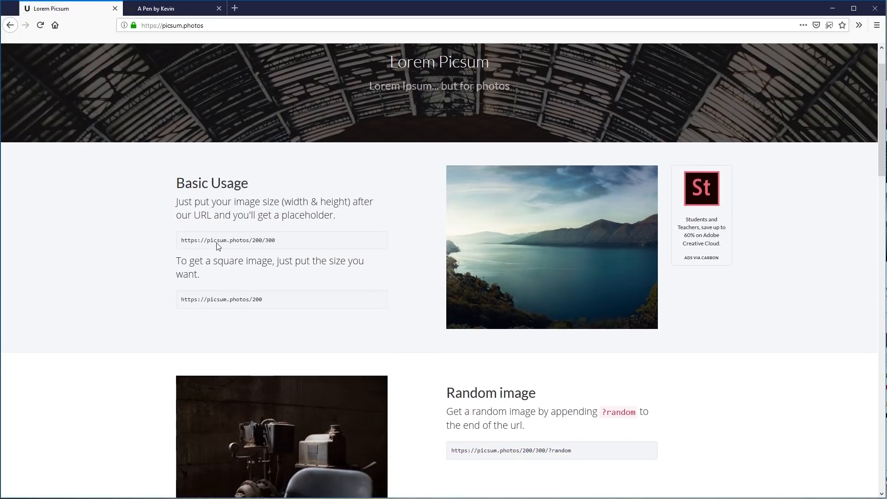
double_click(239, 240)
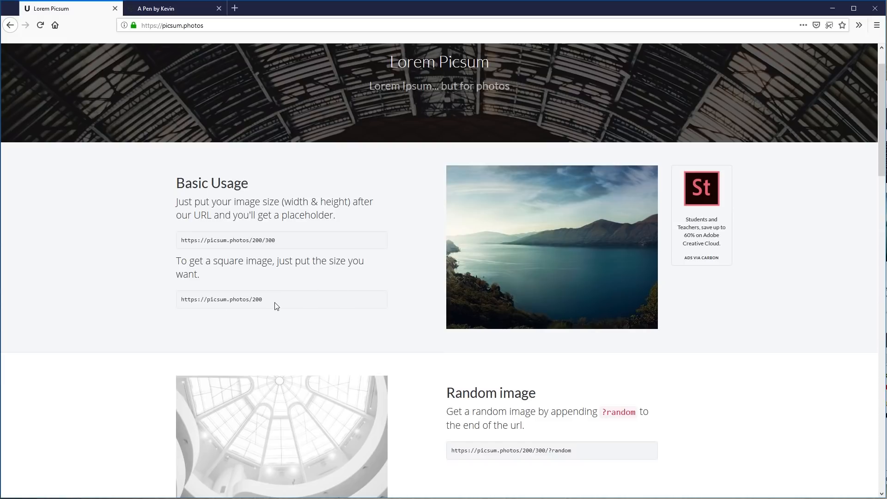
Scroll past the Grayscale and List Images examples to the Specific Image section
scroll("down", 3)
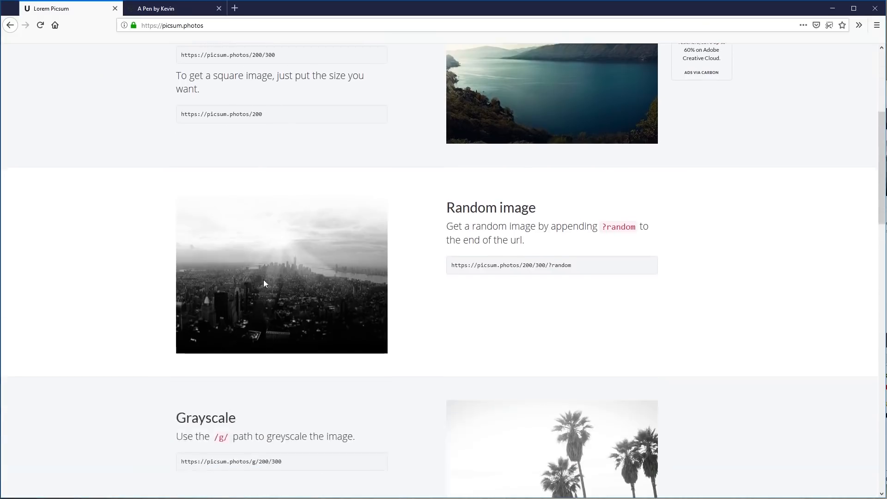
scroll("down", 3)
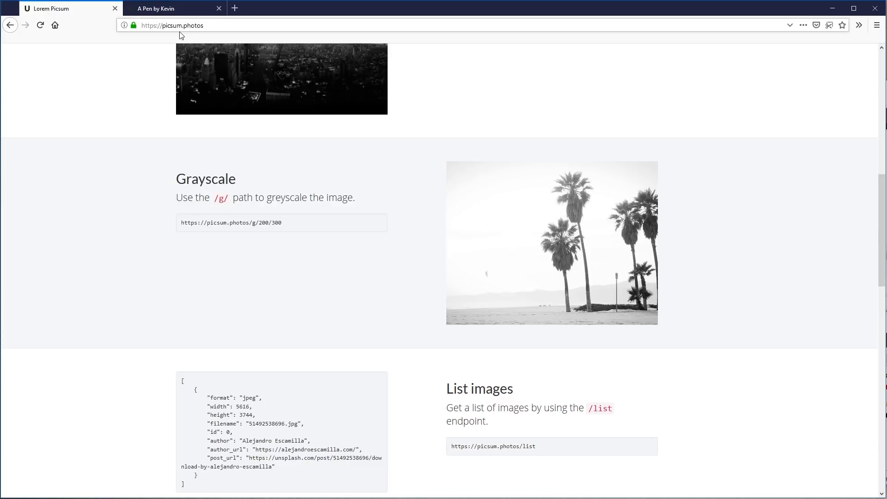
double_click(276, 222)
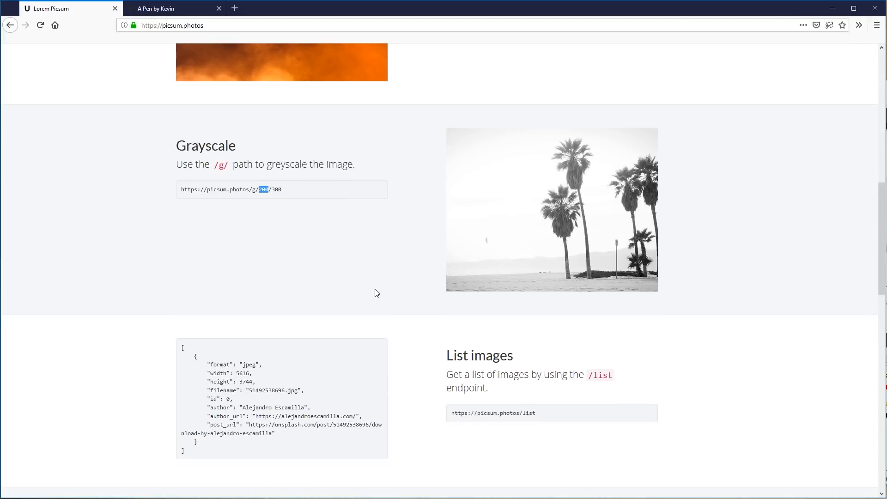
scroll("down", 3)
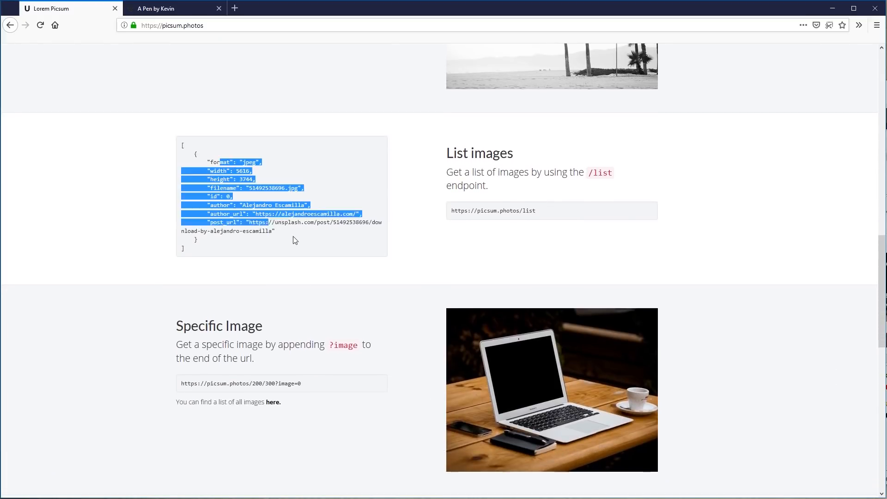
left_click(350, 212)
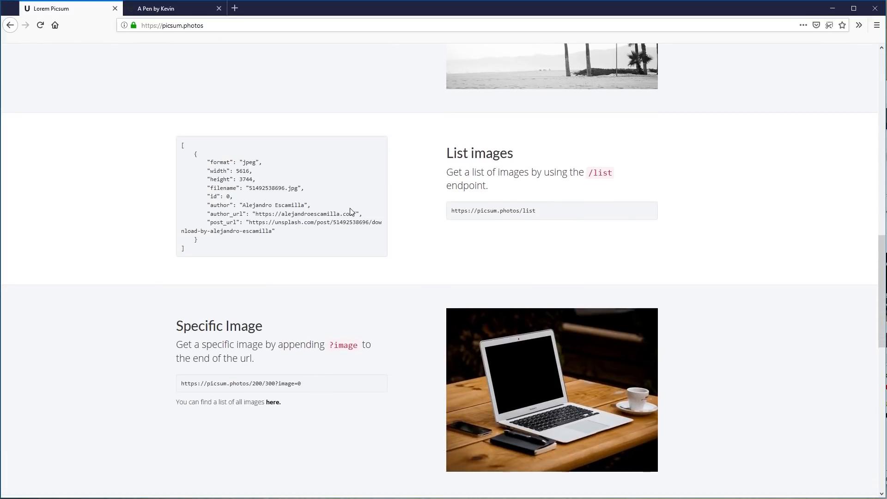
mouse_move(305, 239)
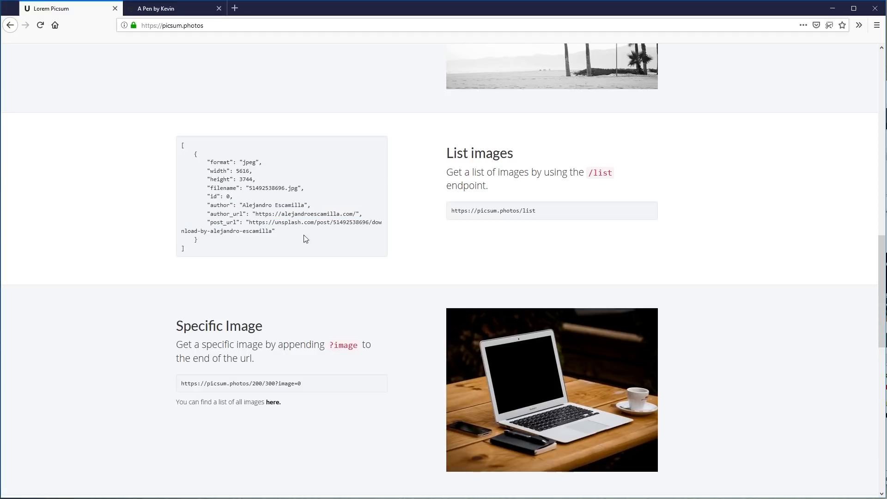
double_click(218, 205)
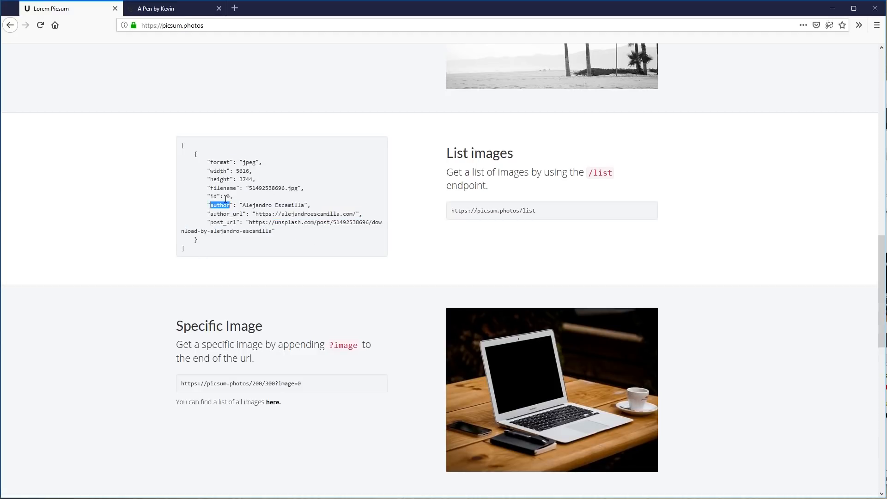
left_click(346, 210)
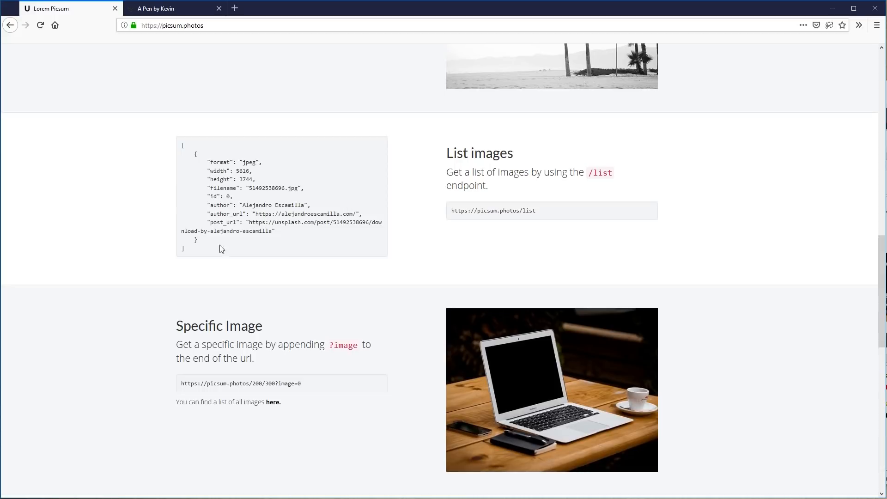
mouse_move(282, 221)
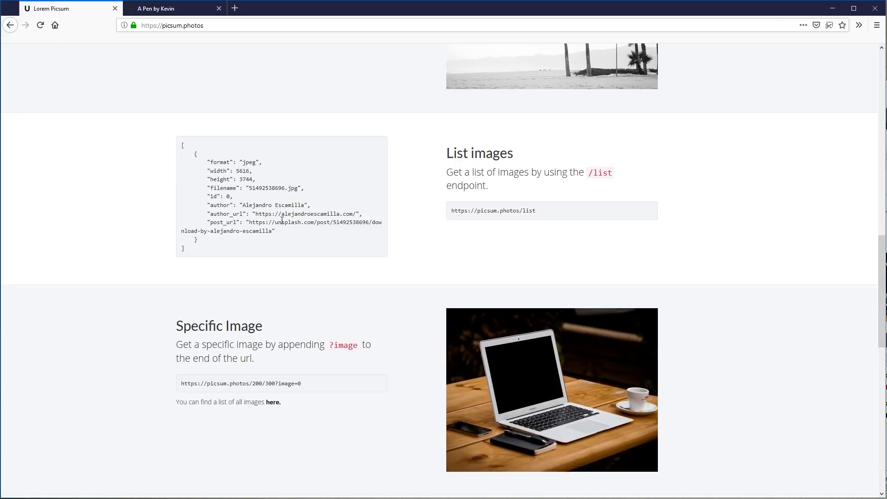
scroll("down", 3)
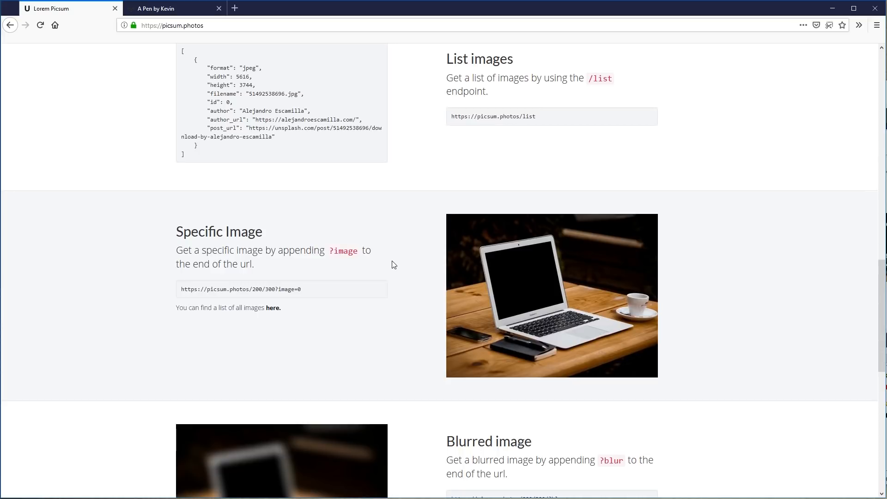
Open the Lorem Picsum image gallery, browse it, and return to the pen
scroll("down", 3)
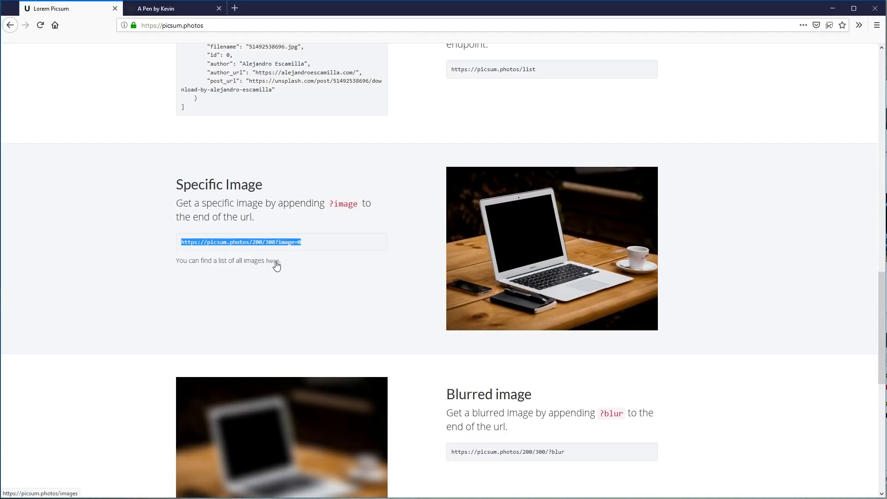
mouse_move(277, 267)
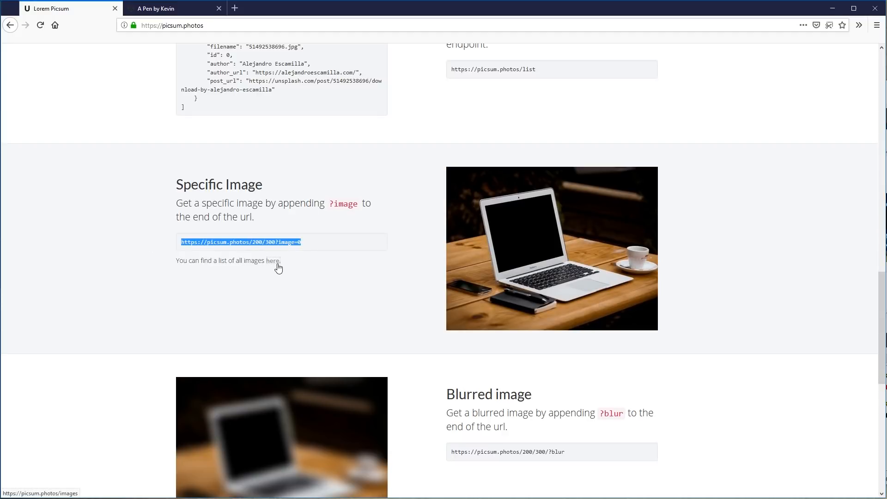
left_click(273, 260)
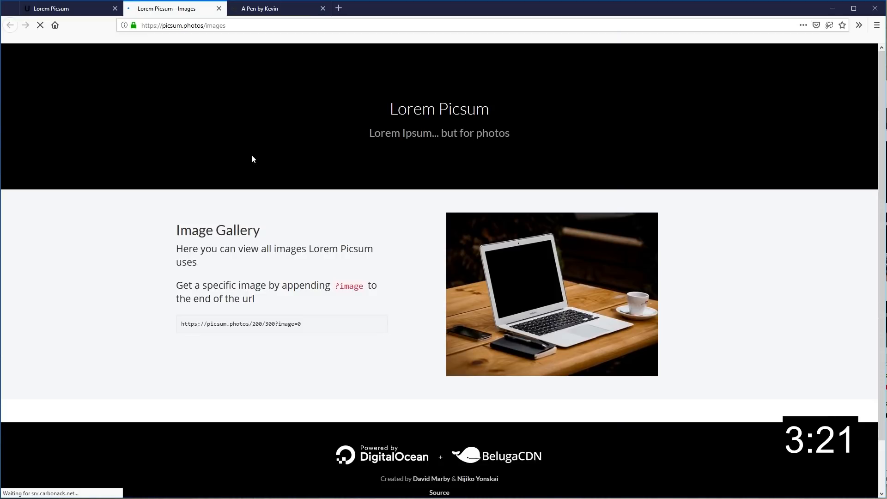
scroll("down", 3)
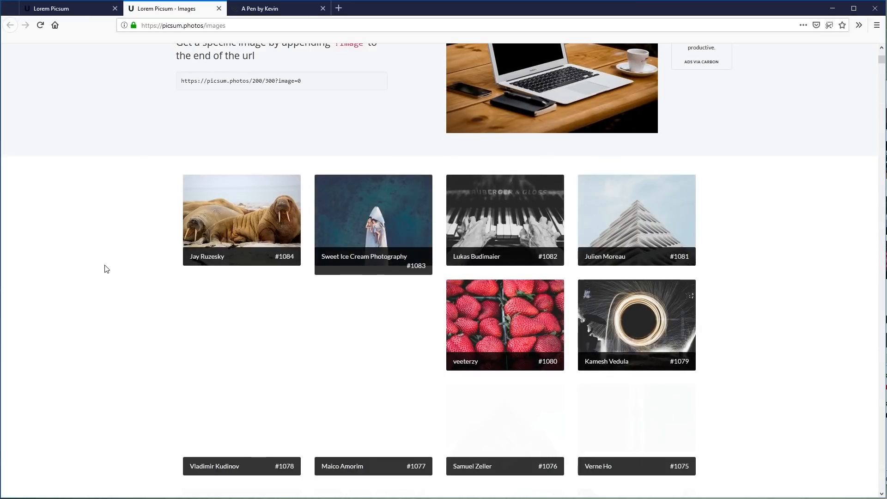
left_click(277, 8)
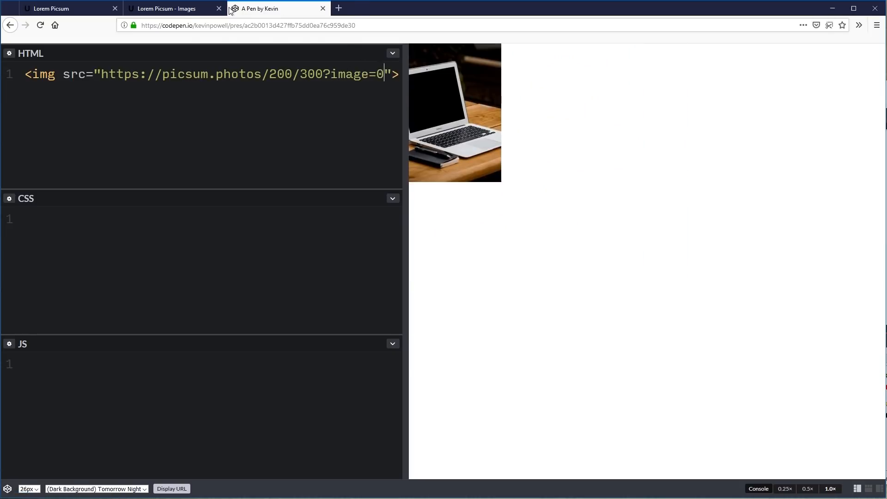
Look up an ID in the gallery, set the pen's image=1084, and return to the gallery
left_click(167, 8)
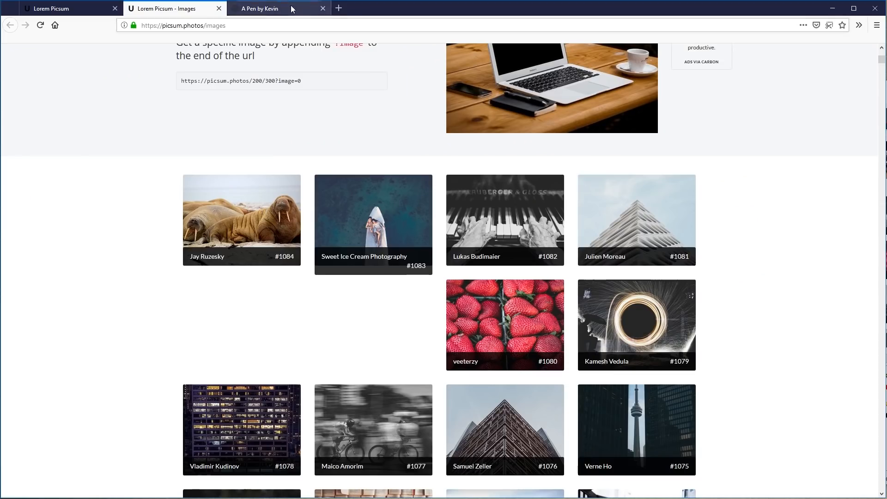
left_click(264, 8)
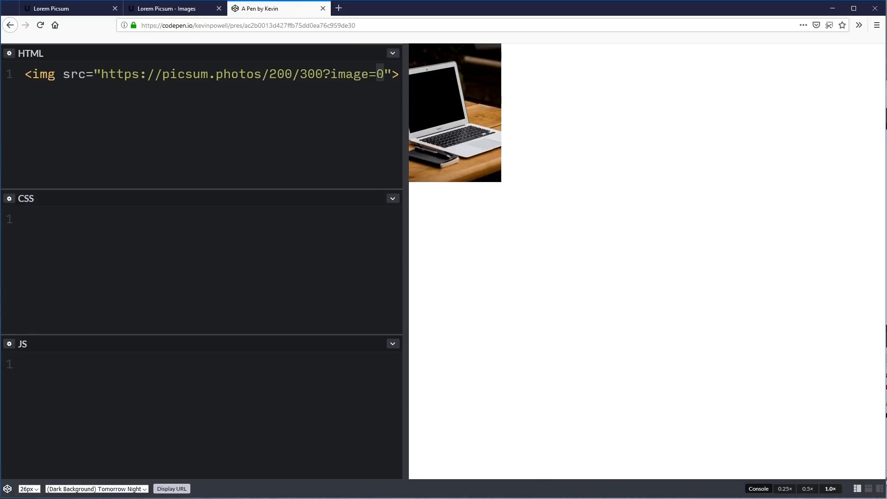
type("1084")
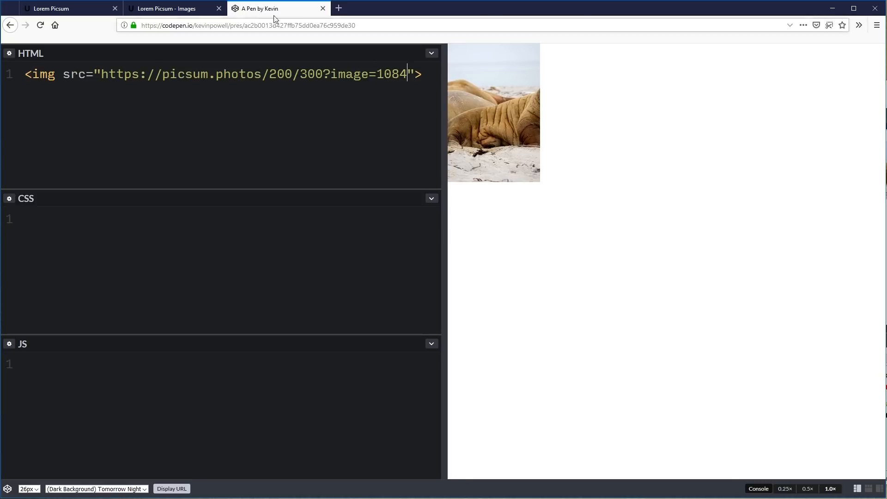
left_click(170, 8)
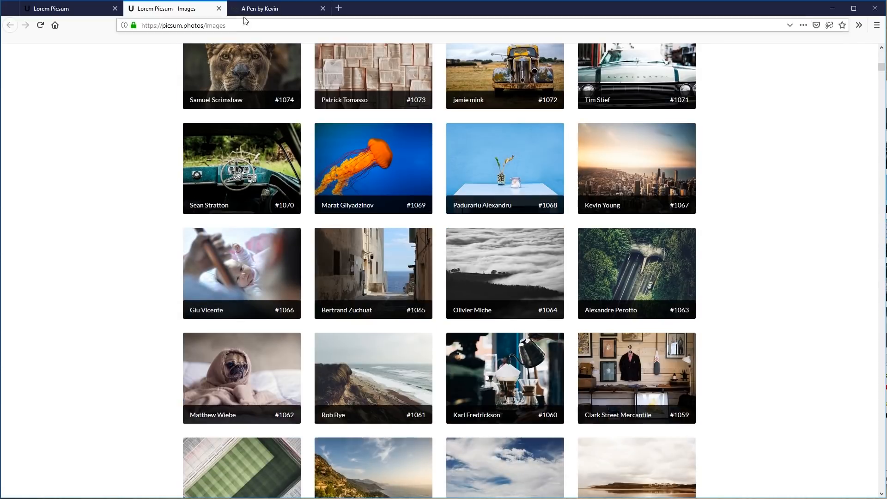
Edit the pen's img src to picsum.photos/300/3000?image=1069
left_click(277, 8)
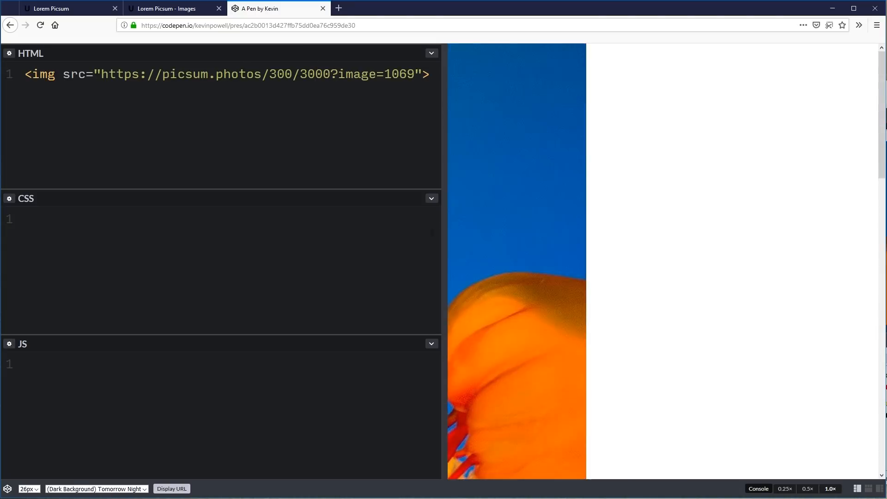
left_click(313, 74)
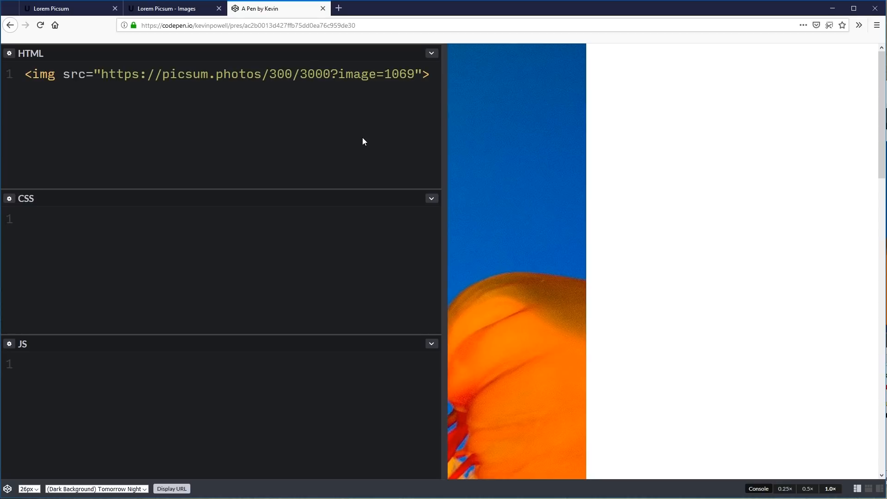
left_click(314, 74)
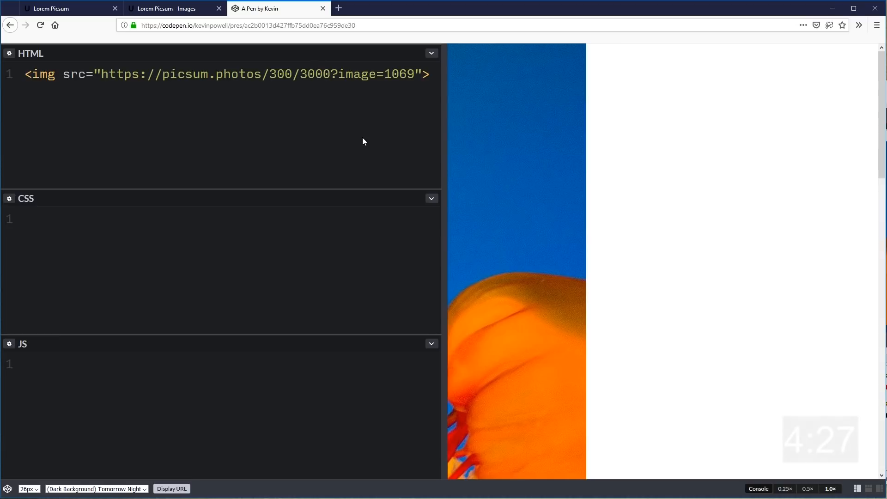
left_click(314, 74)
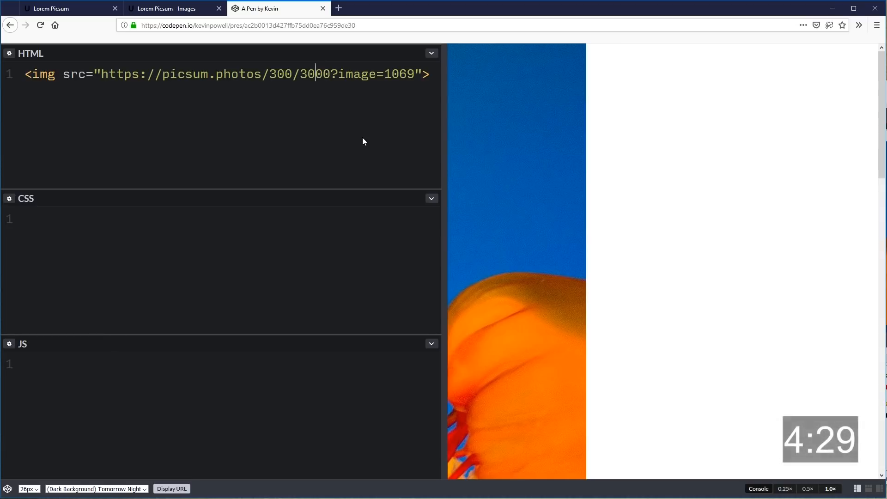